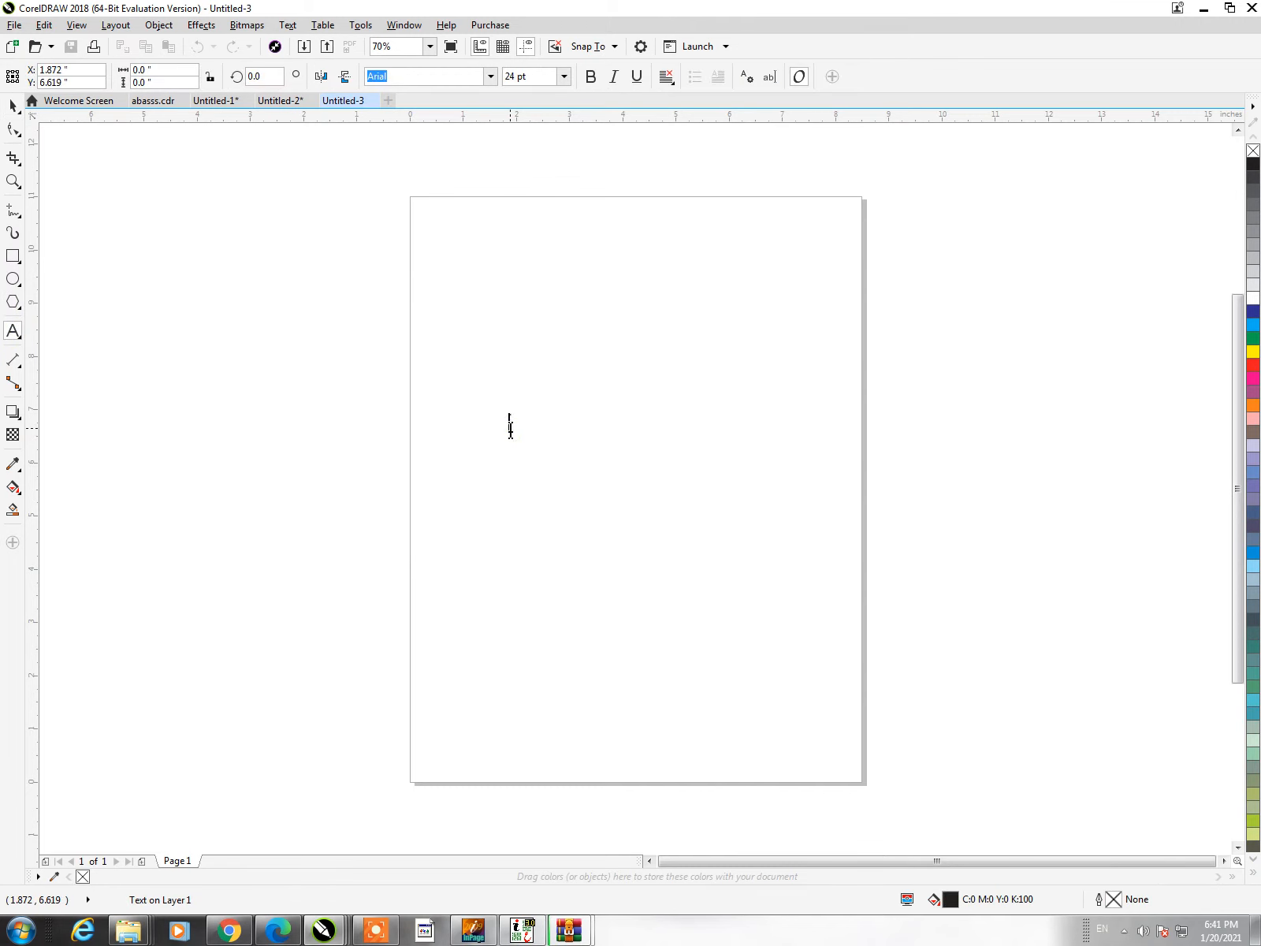
# Type the heading 'Free PNG ELECTRONICS & MOBILE ACCESSORIES' near the page centre
pyautogui.write('Free PNG')
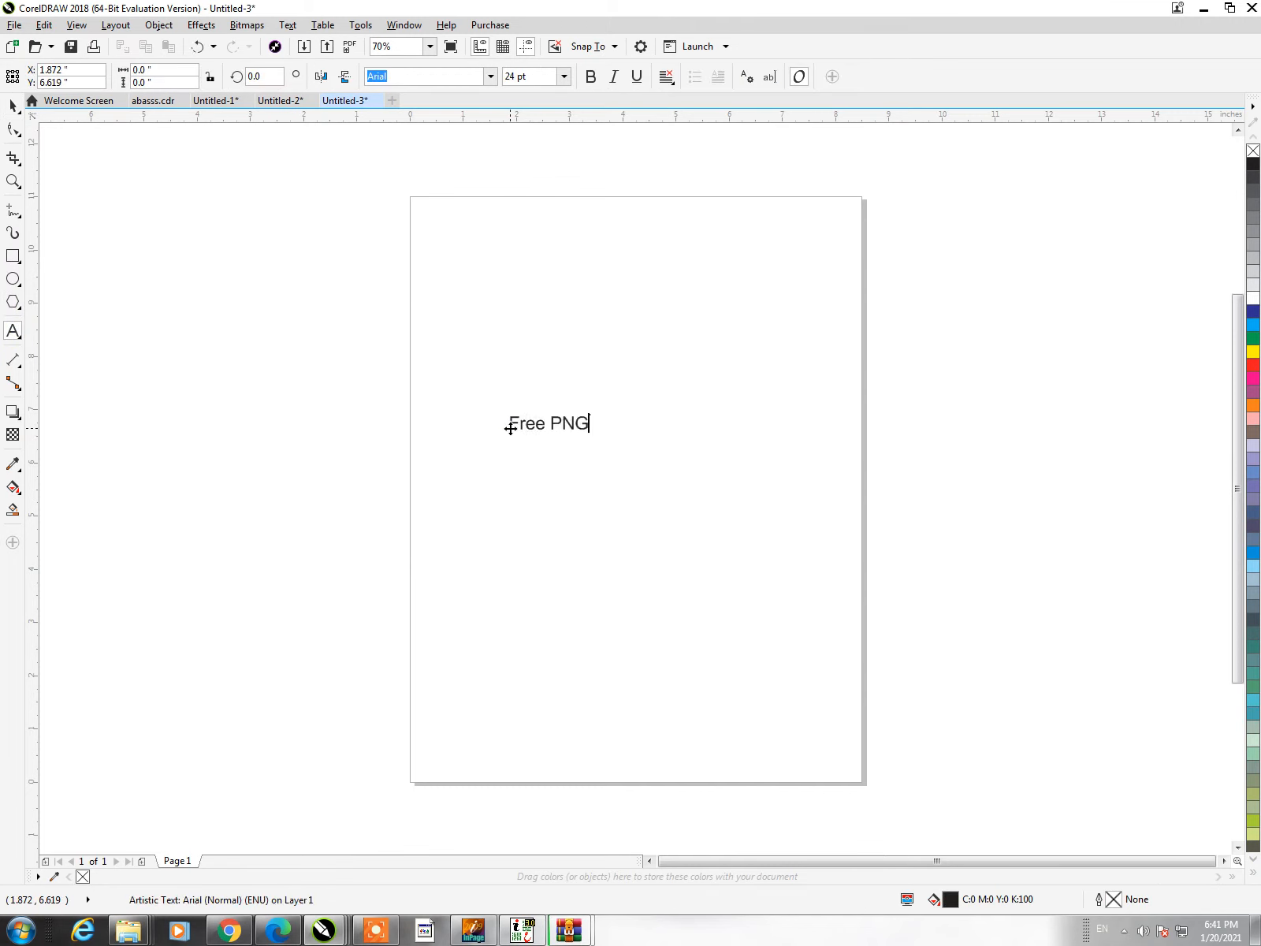
pyautogui.write('ELEC')
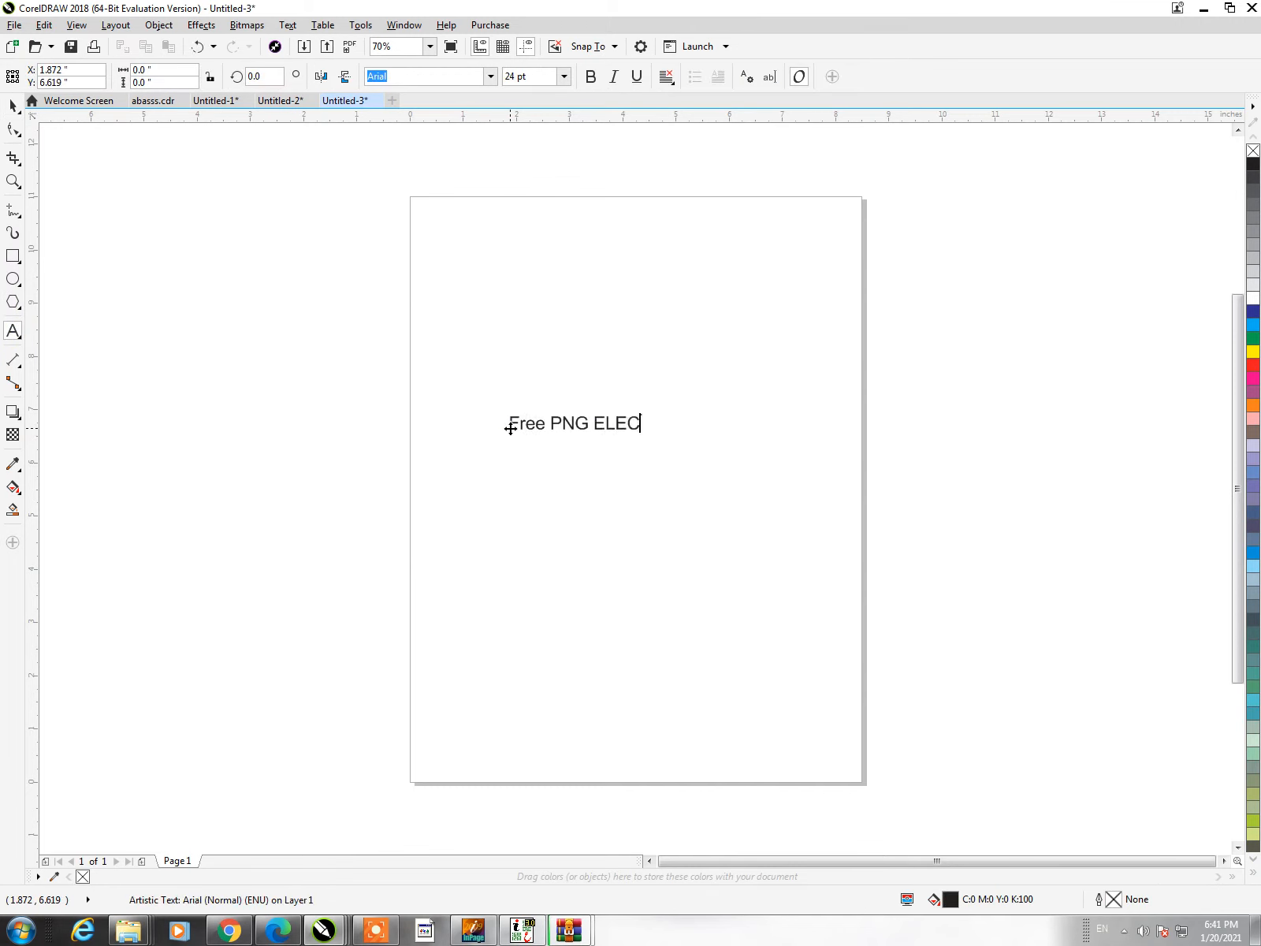
pyautogui.write('TRONICS')
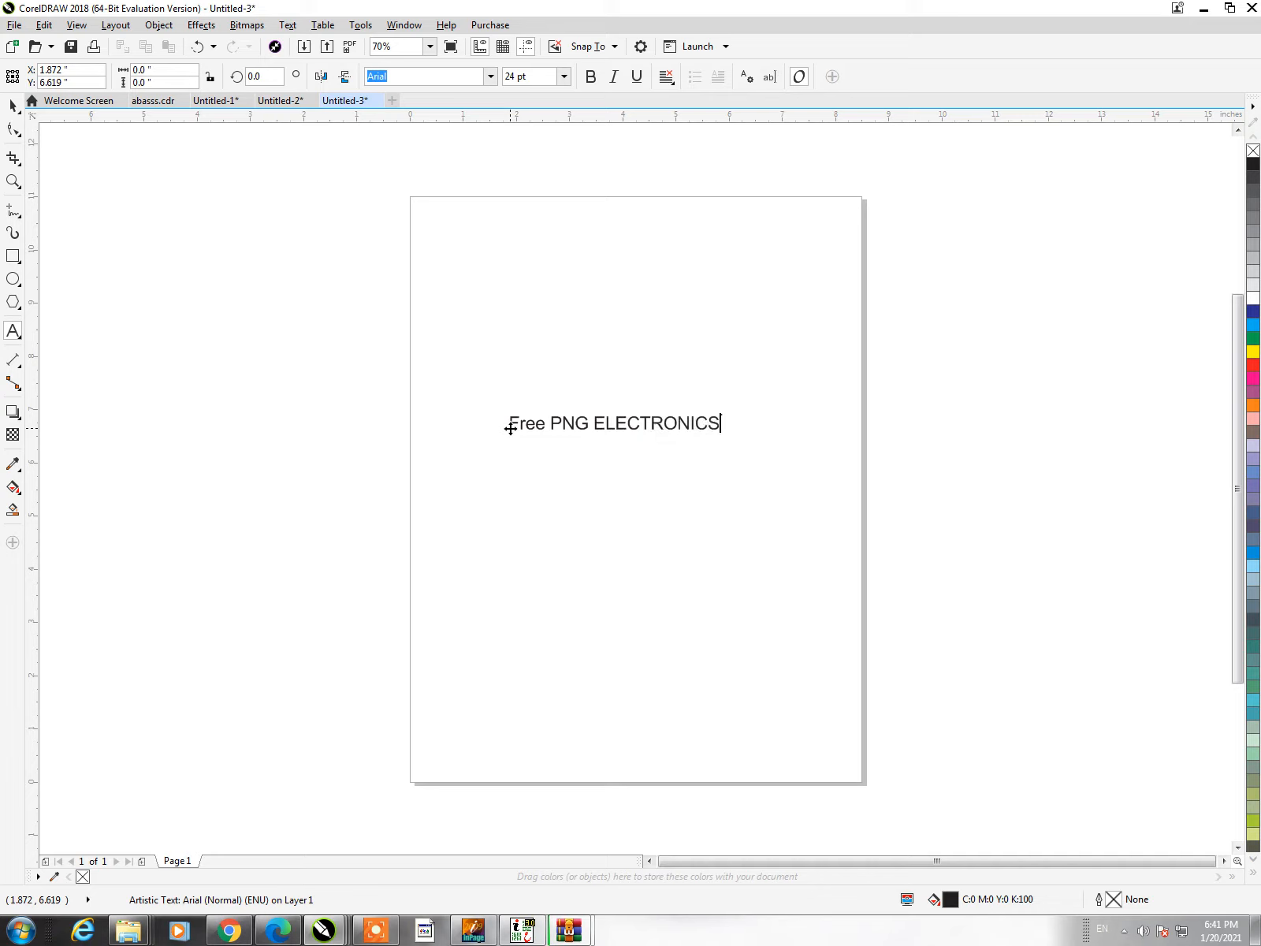
pyautogui.write('& MO')
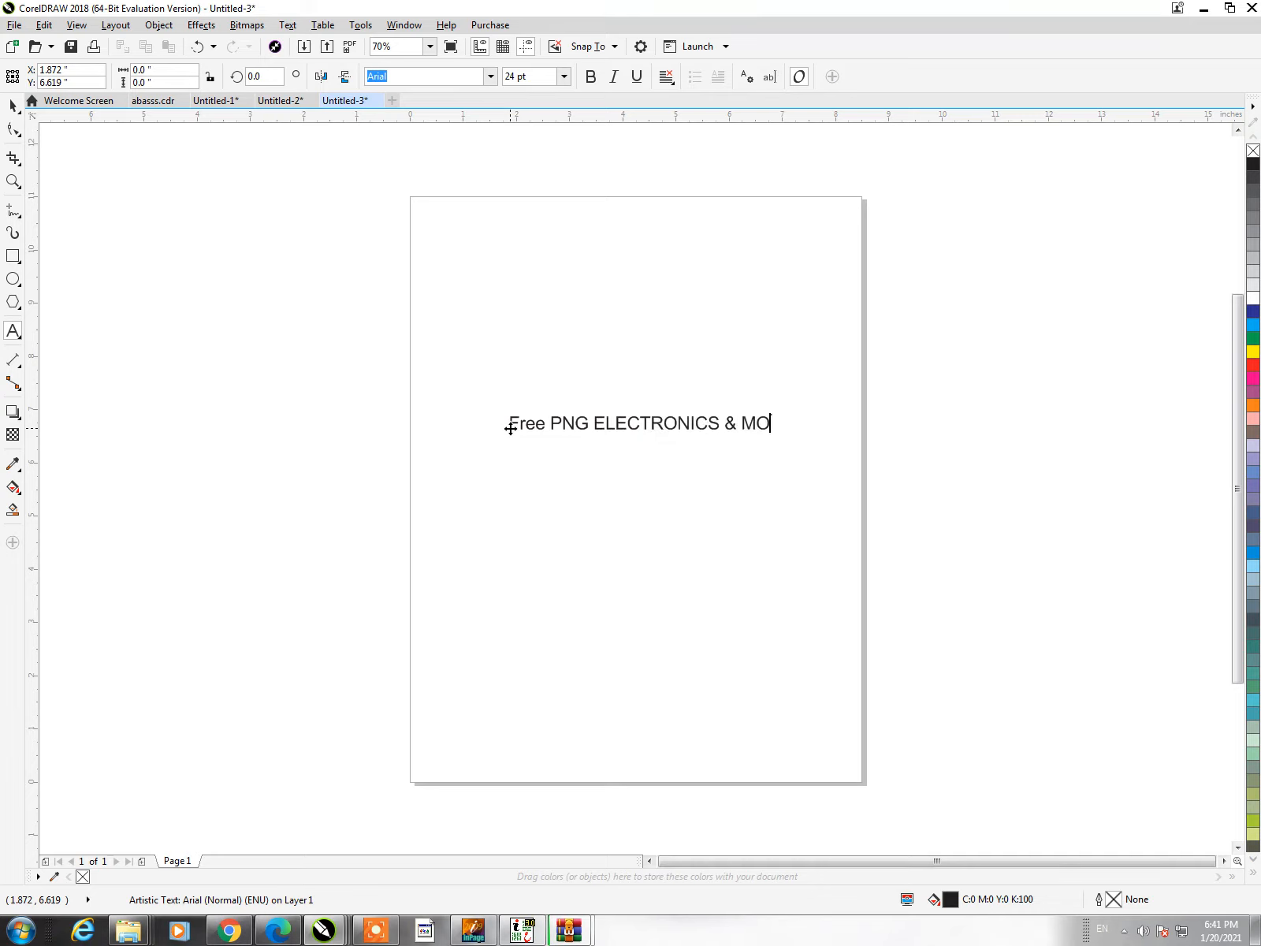
pyautogui.write('BILE AS')
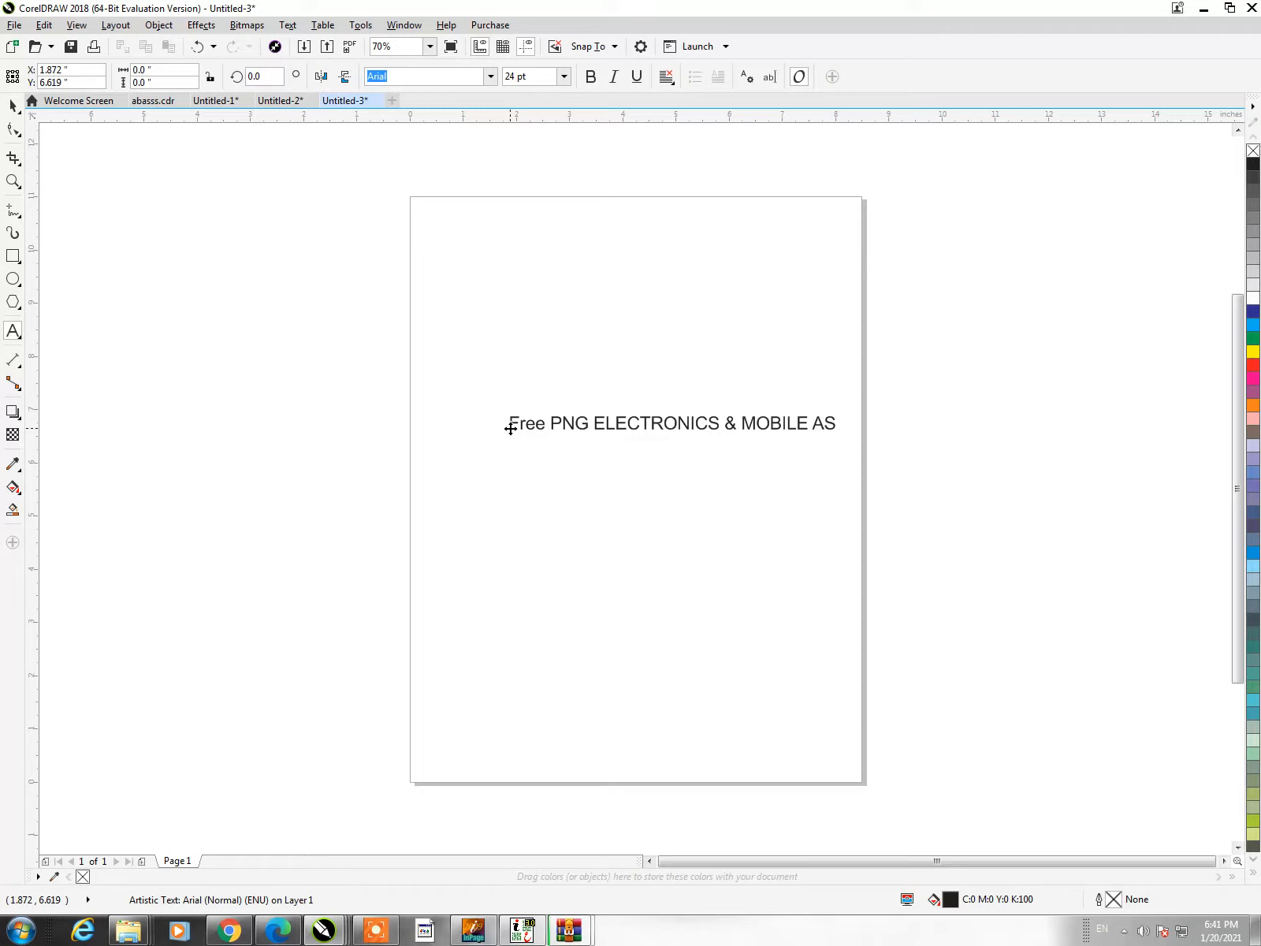
pyautogui.write('SACRIES')
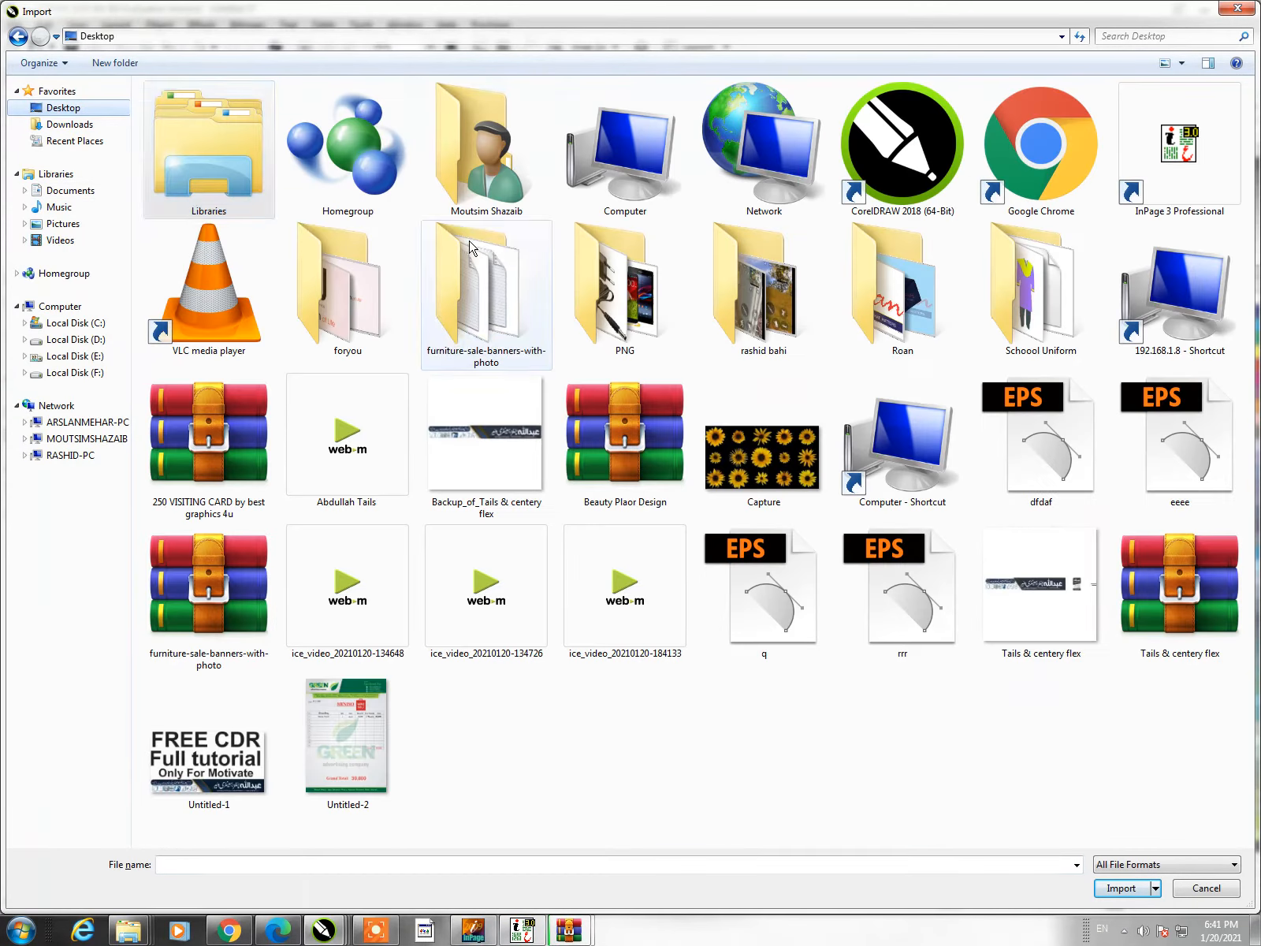
# Import all eight PNG images from the Desktop PNG folder
pyautogui.doubleClick(623, 290)
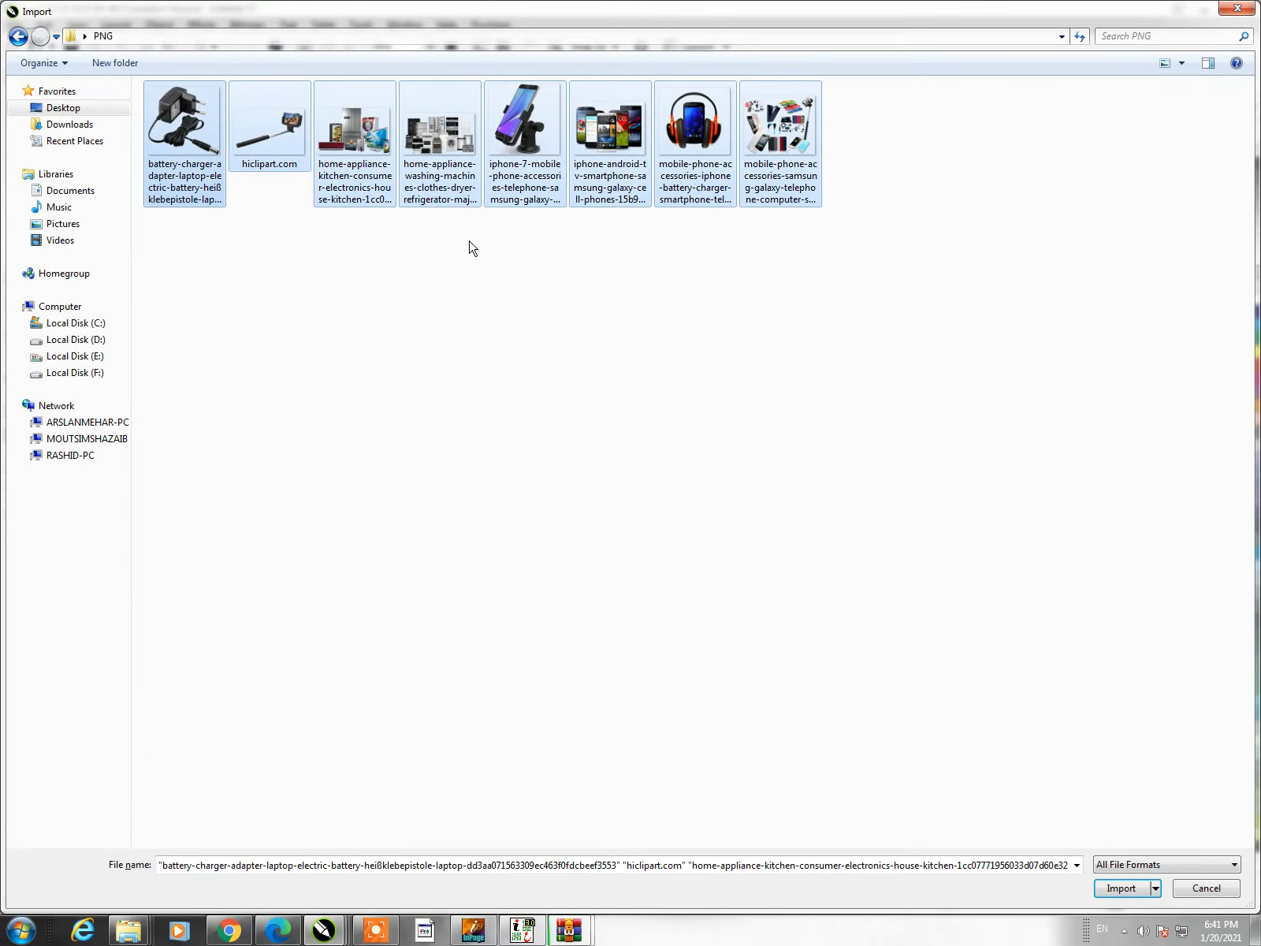
pyautogui.click(1119, 888)
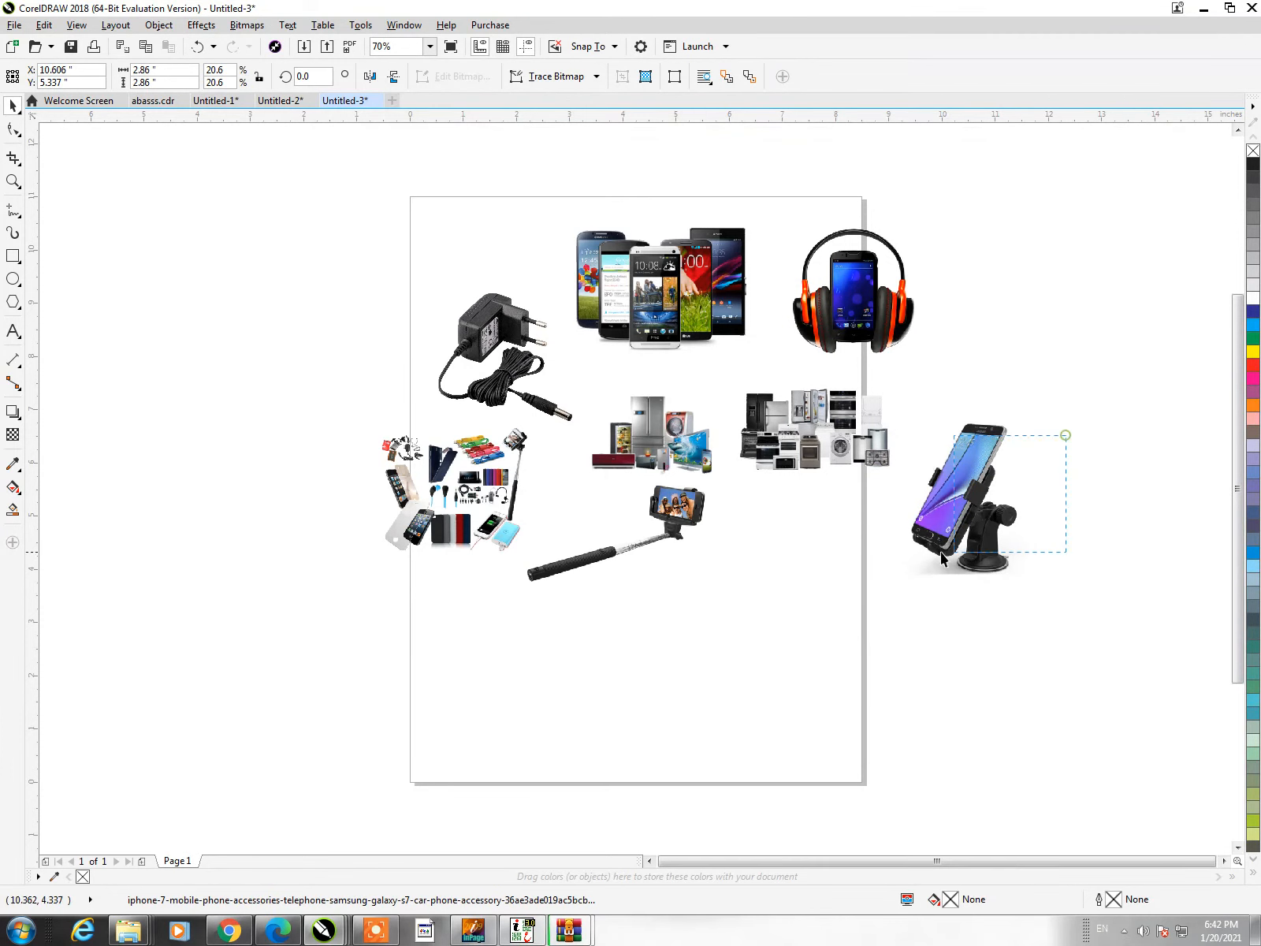
# Move the car phone holder onto the lower page beside the selfie stick and view the whole page
pyautogui.moveTo(981, 495); pyautogui.dragTo(752, 583)
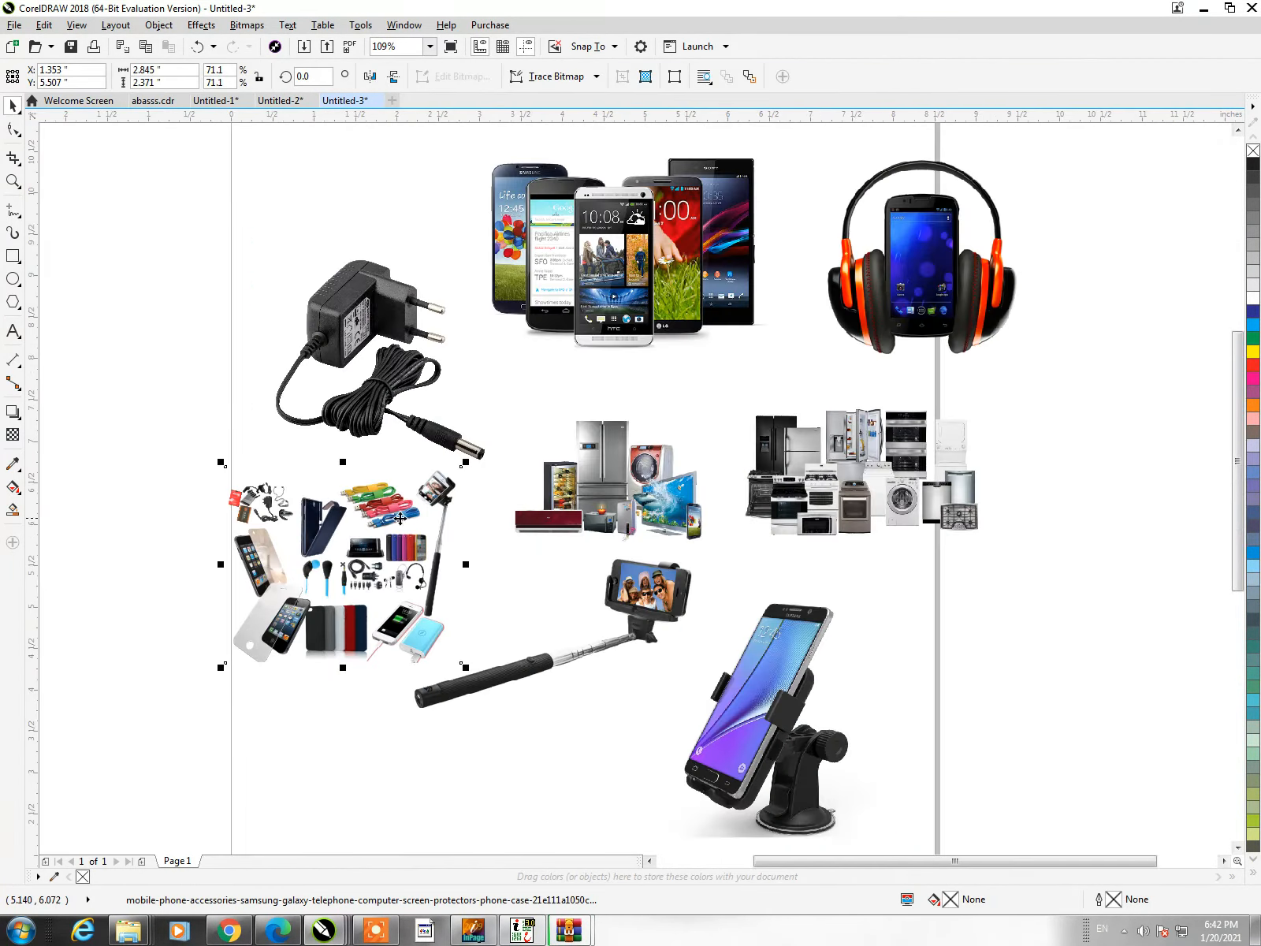
pyautogui.click(756, 684)
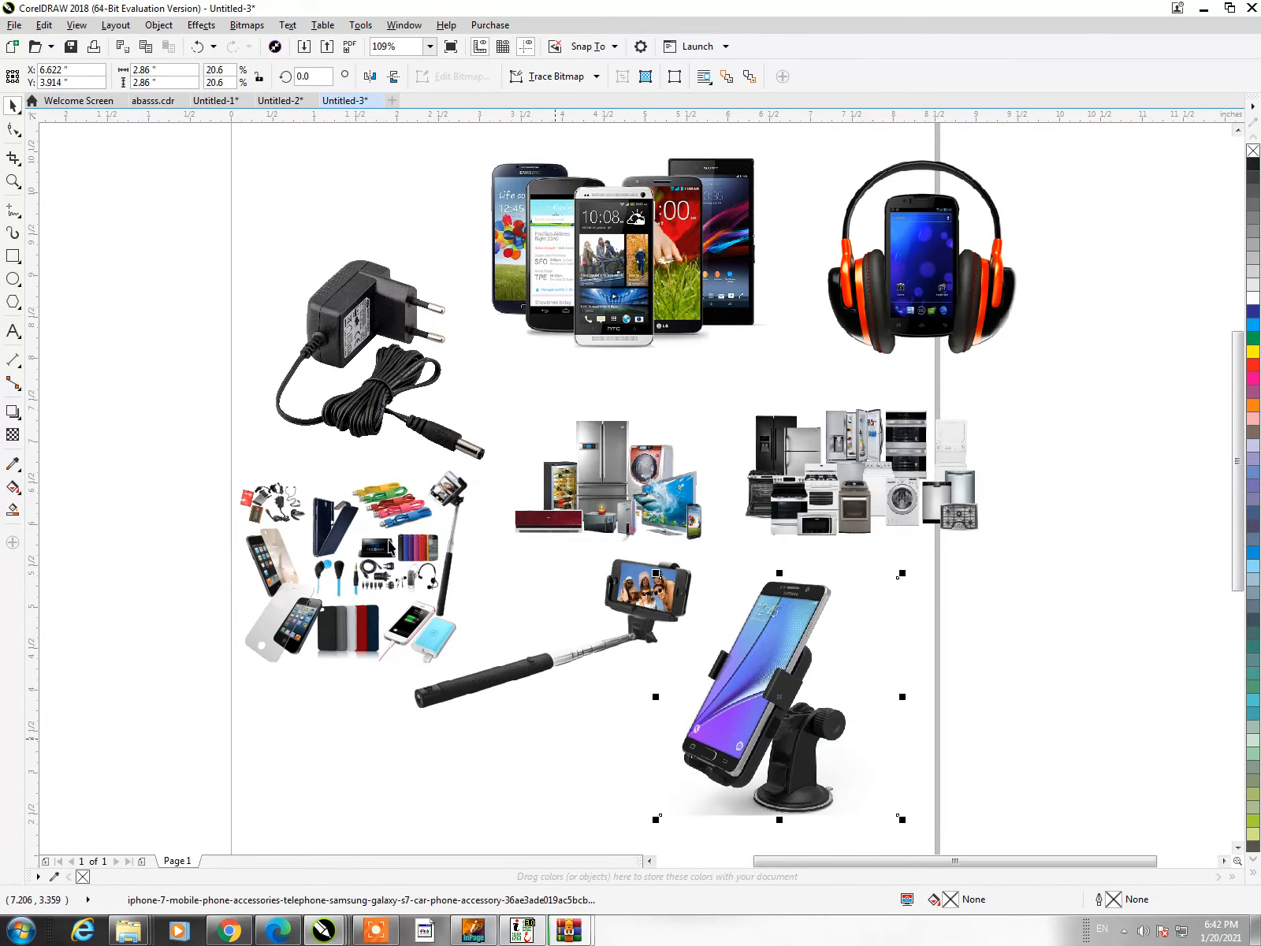
pyautogui.click(429, 46)
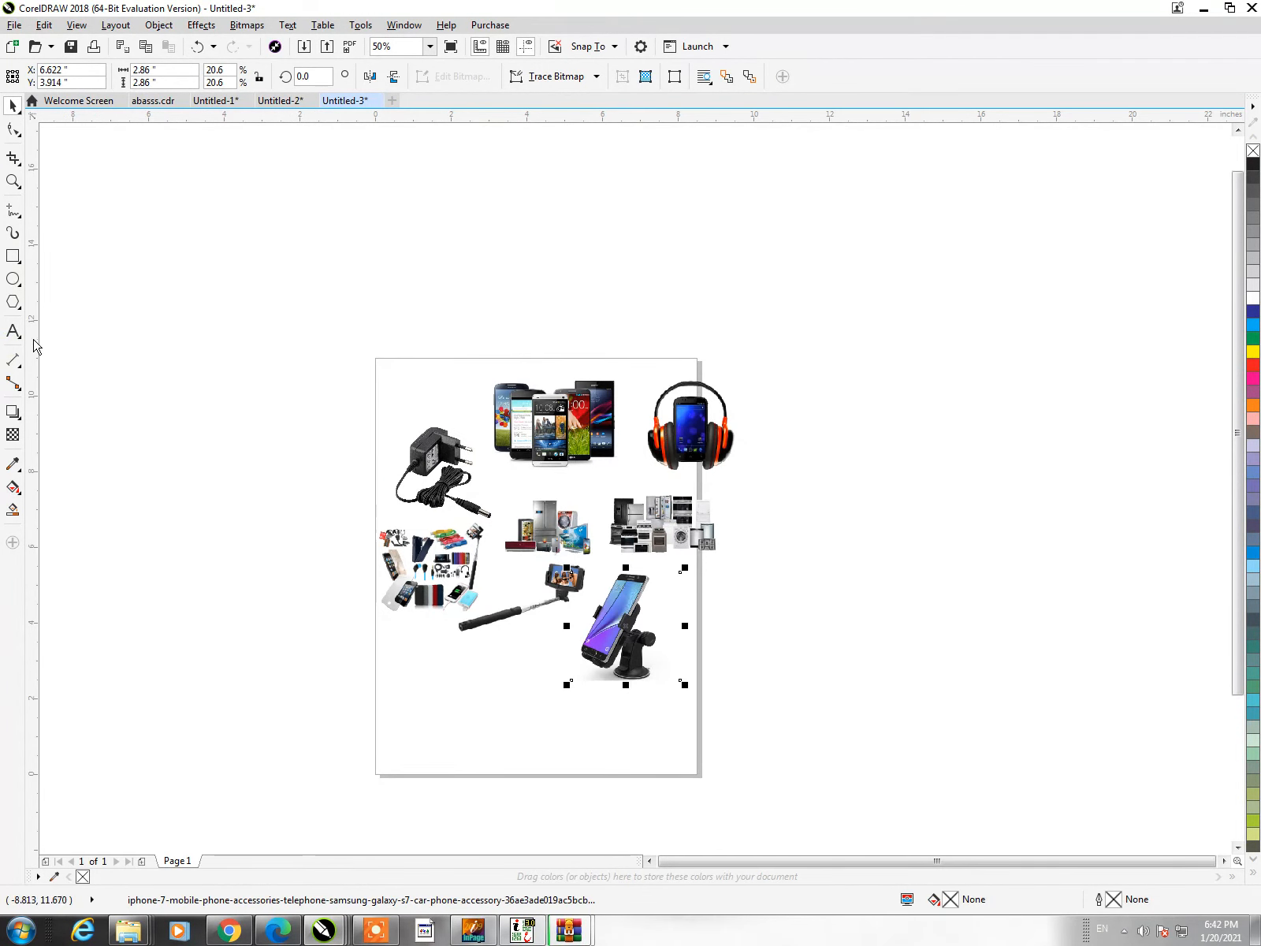
# Type the line '& Thanks for watching' above the collage, correcting a typo along the way
pyautogui.click(13, 330)
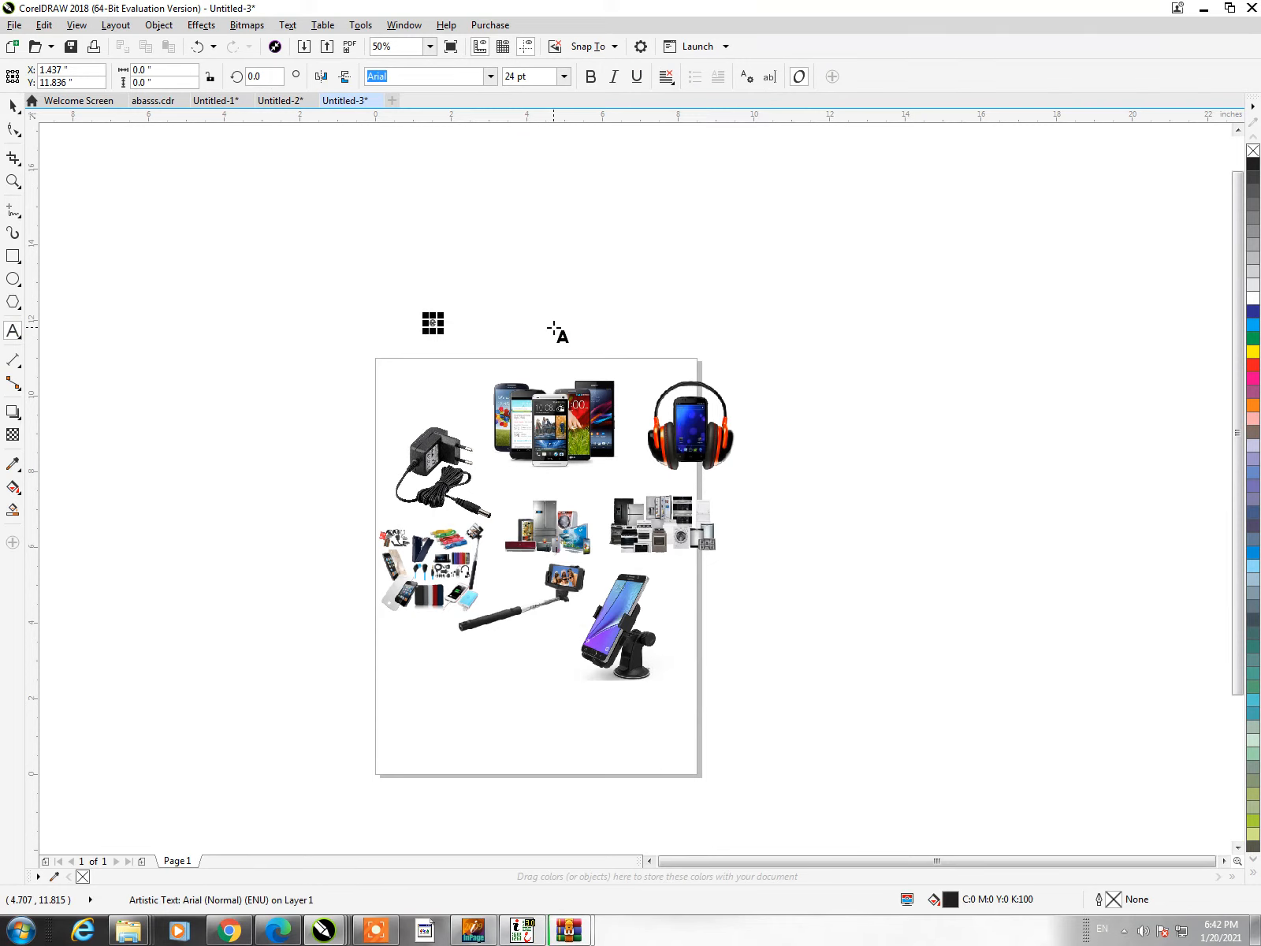
pyautogui.write('En')
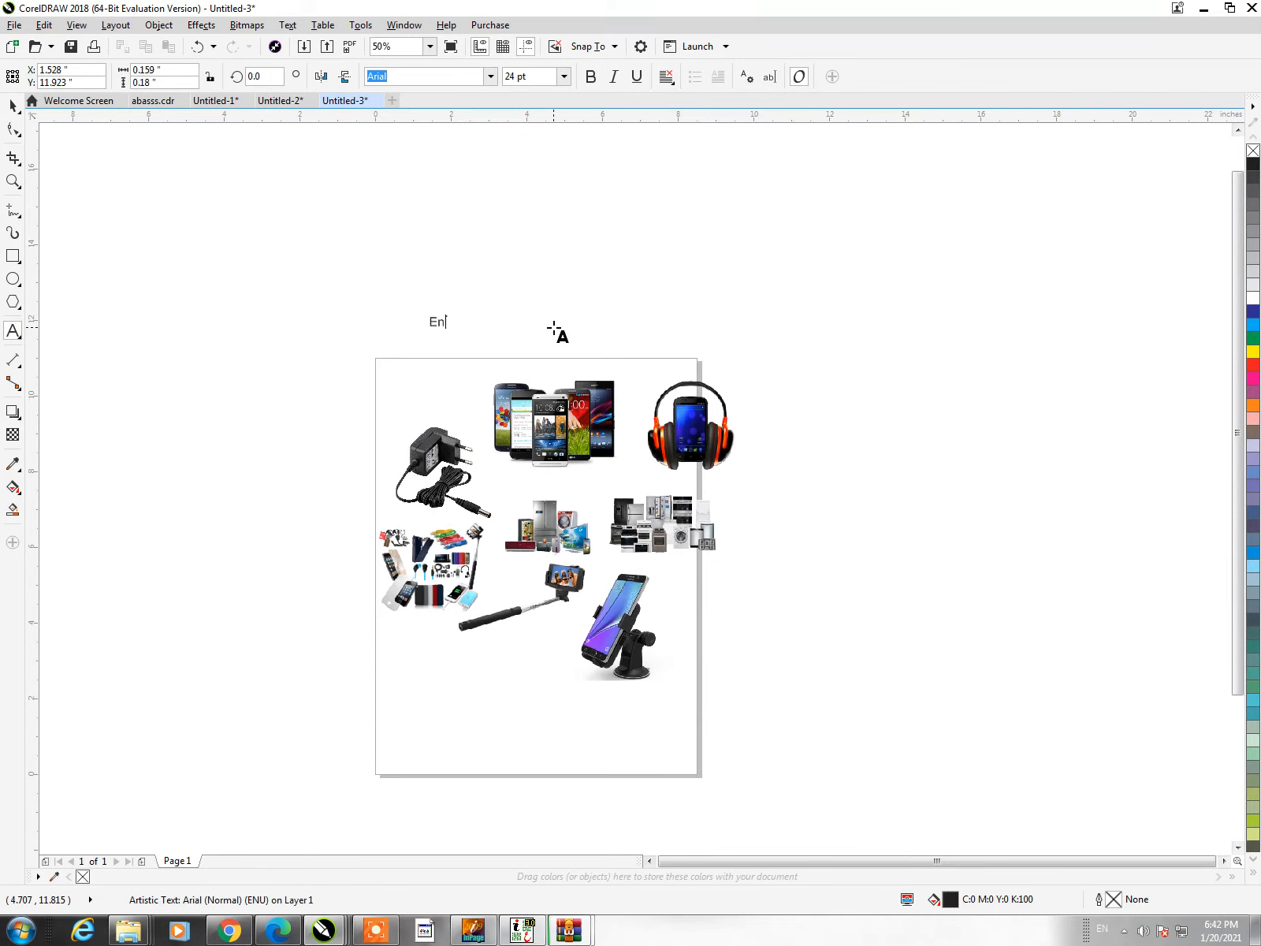
pyautogui.press('Backspace')
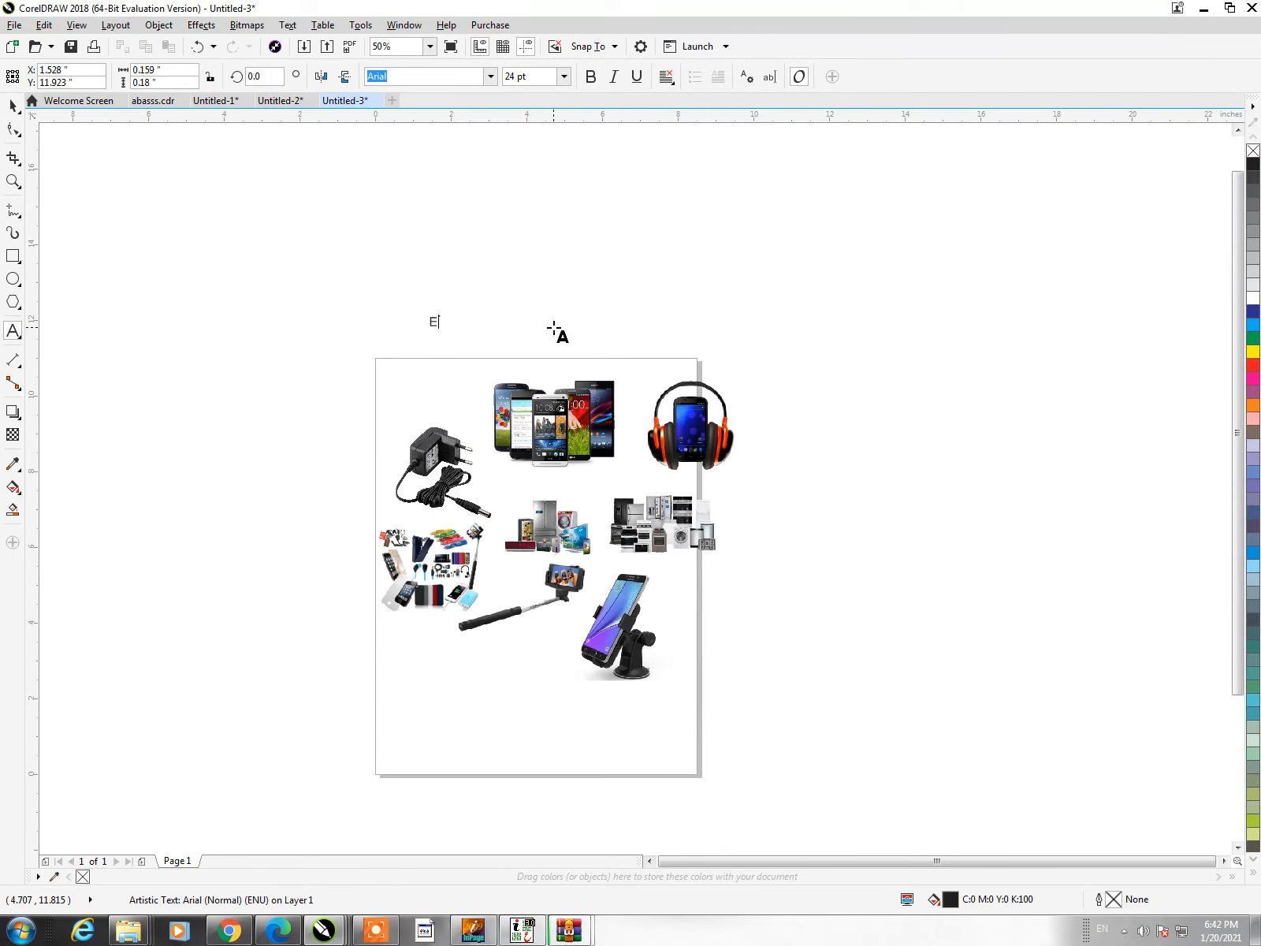
pyautogui.write('njoy You')
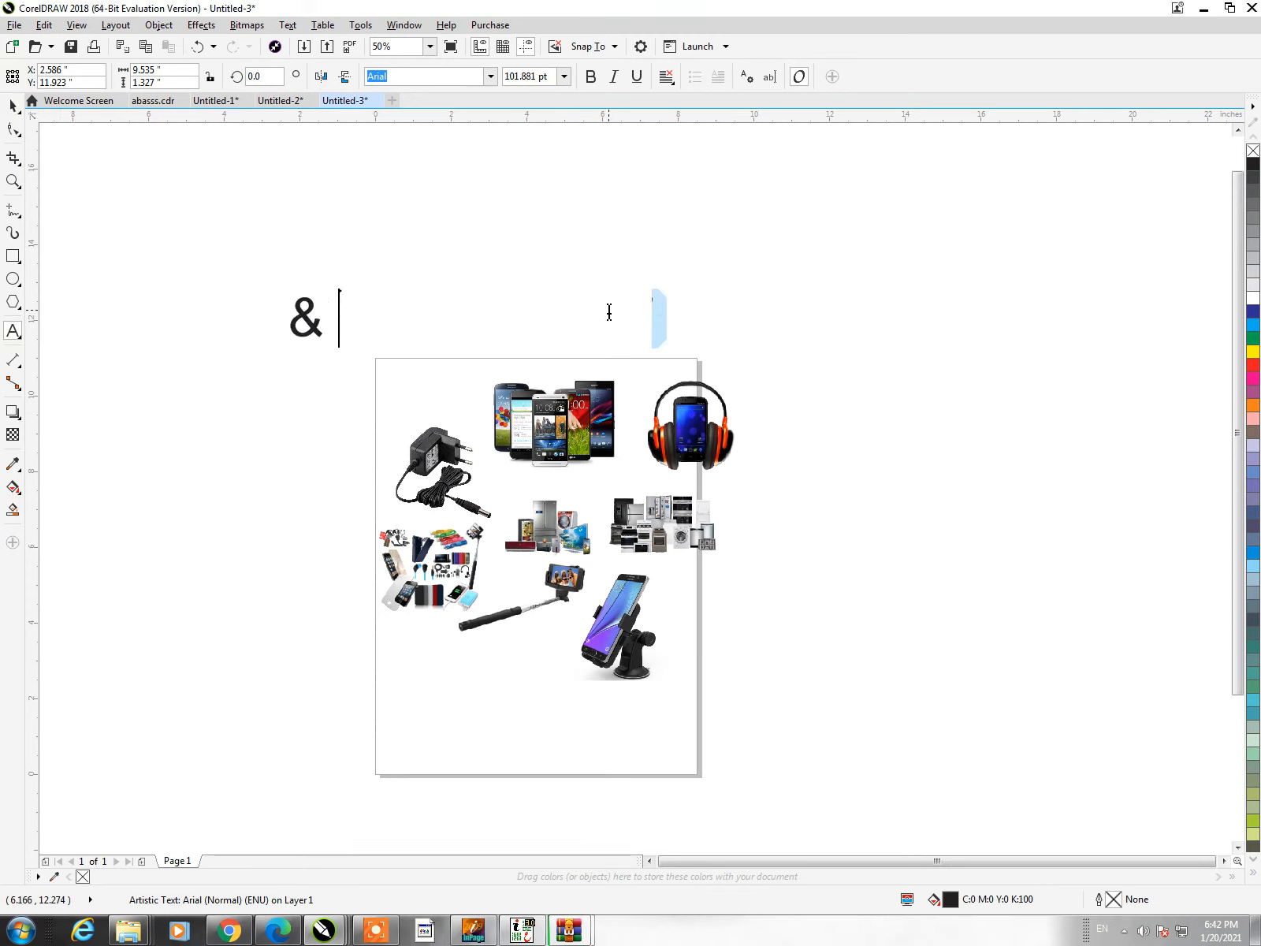
pyautogui.write('Thanks for w')
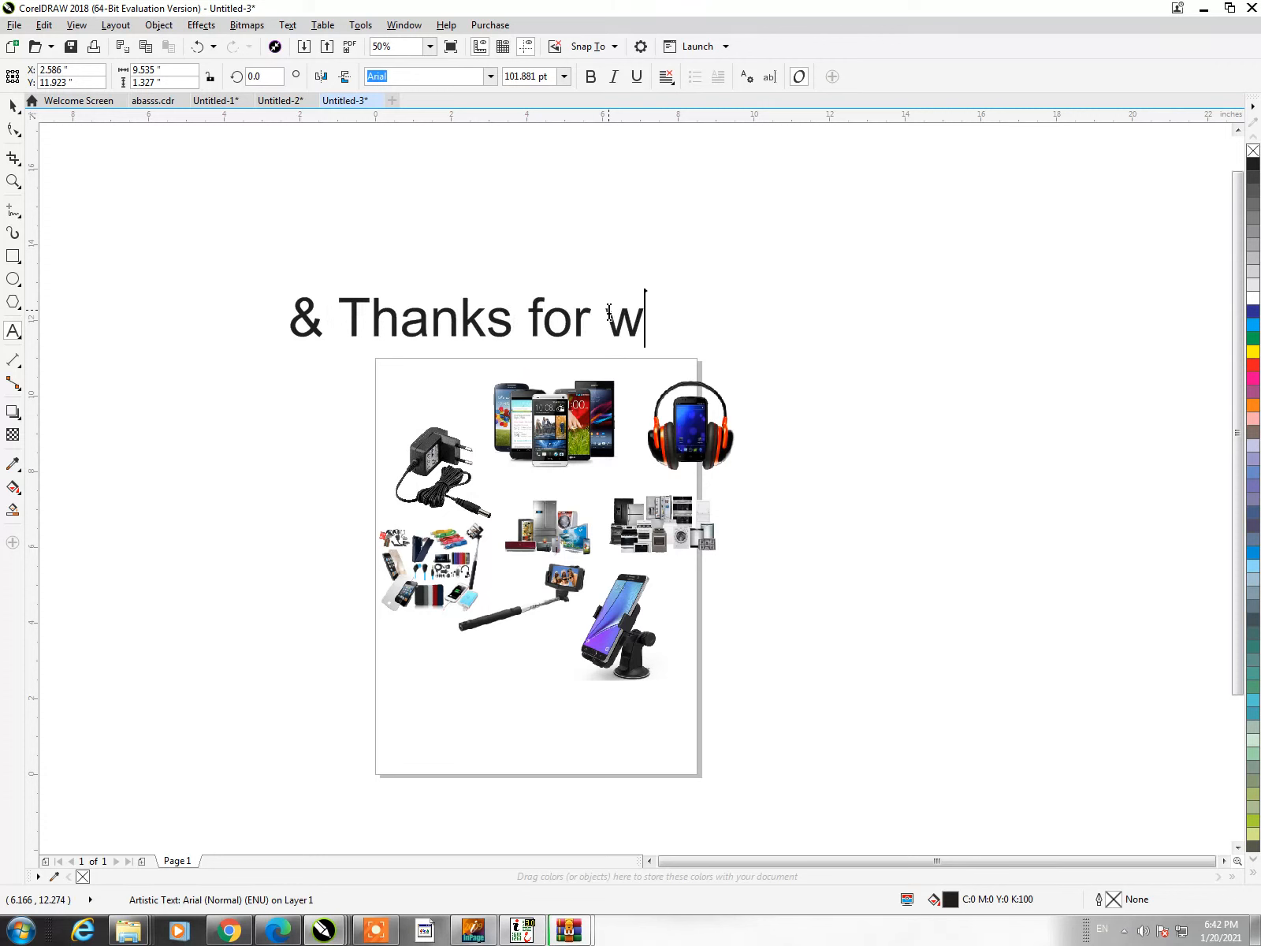
pyautogui.write('atching')
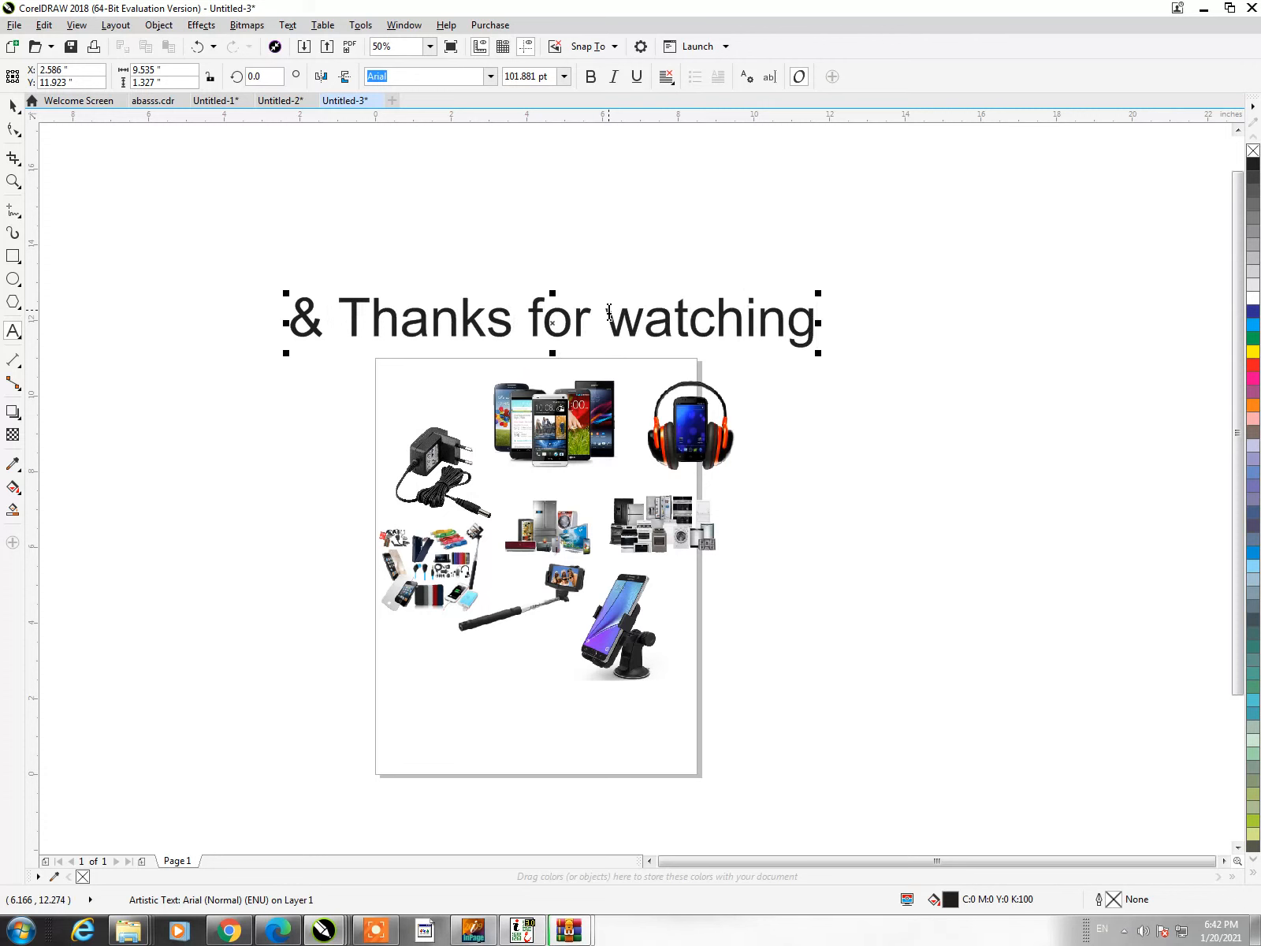